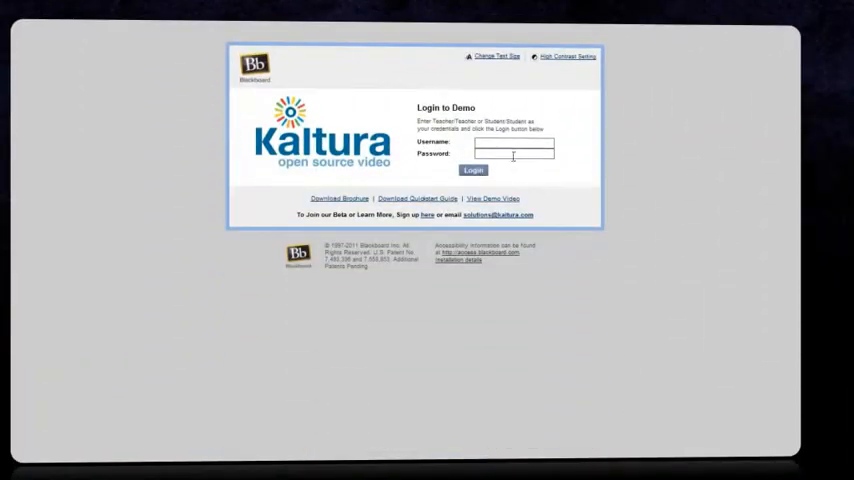
# - Log in to the Blackboard Kaltura demo with the teacher username and password
pyautogui.click(513, 147)
pyautogui.write('Teacher')
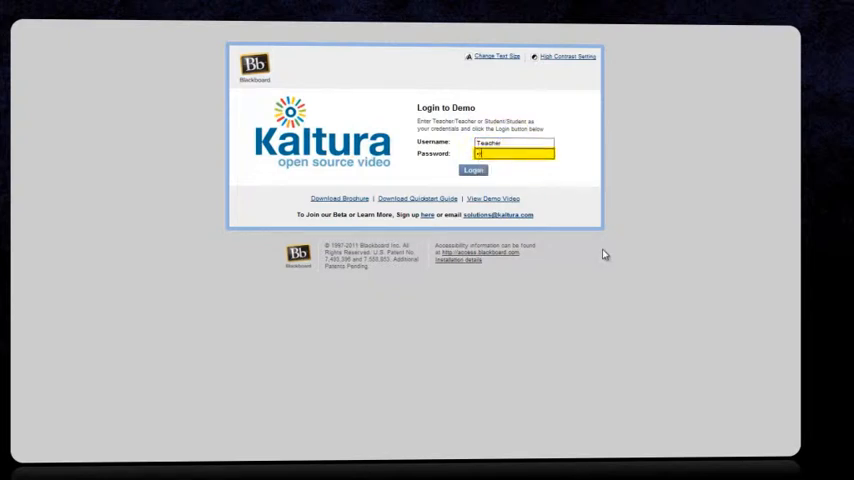
pyautogui.click(473, 169)
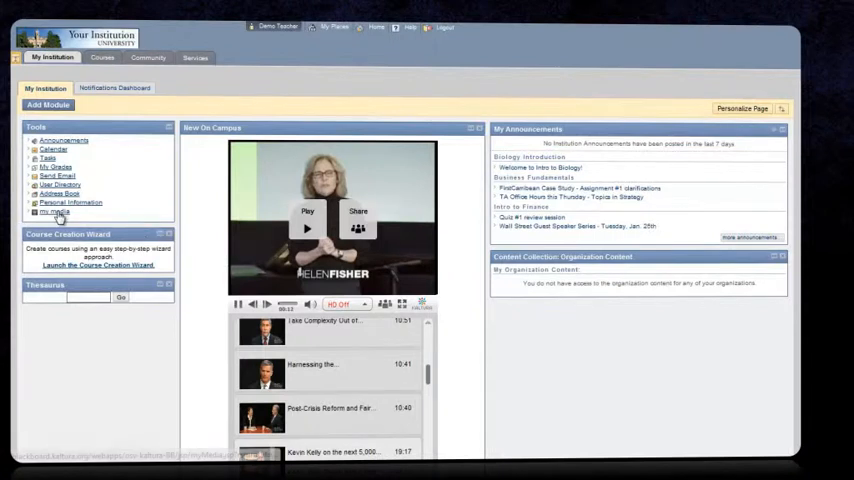
# - Open My Media's Add Media dialog, preview the Webcam option, then return to Upload
pyautogui.click(55, 212)
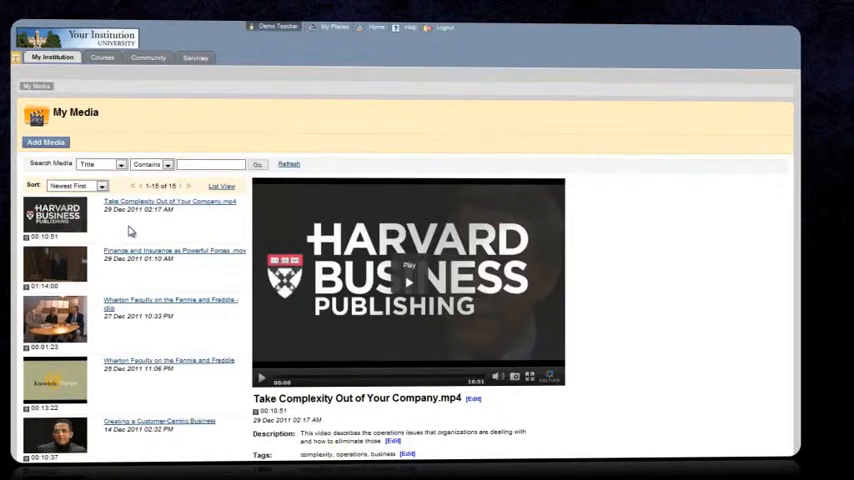
pyautogui.moveTo(112, 176)
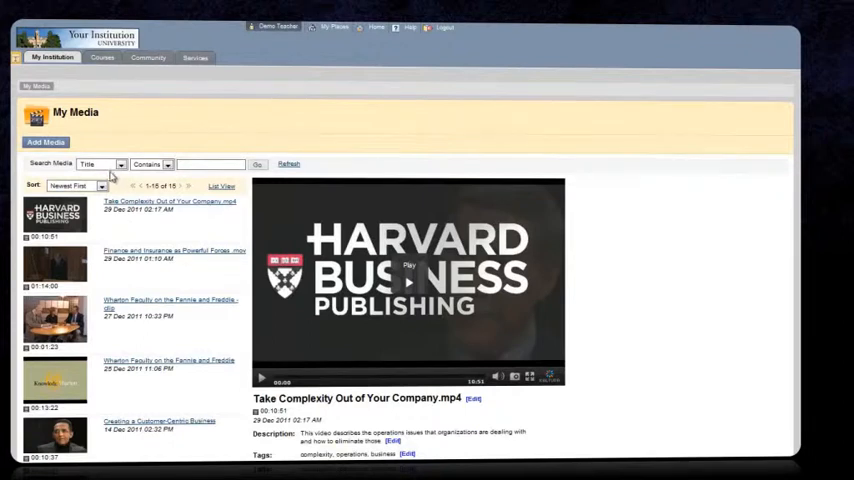
pyautogui.click(45, 142)
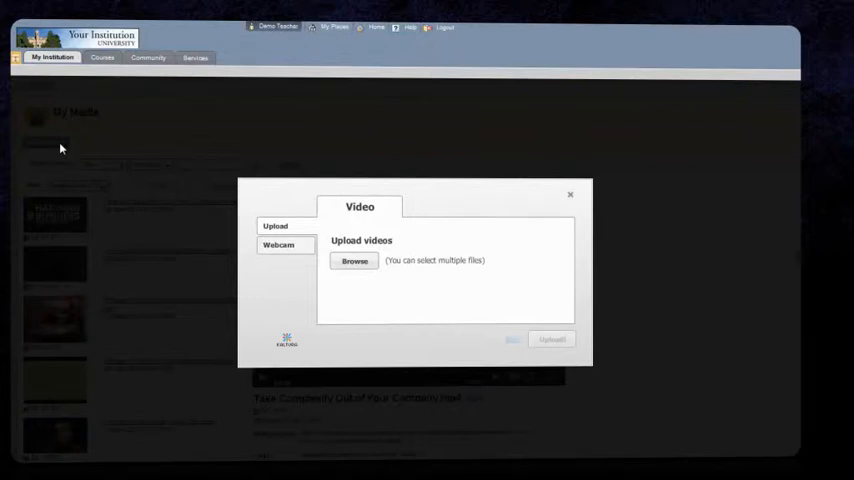
pyautogui.moveTo(79, 162)
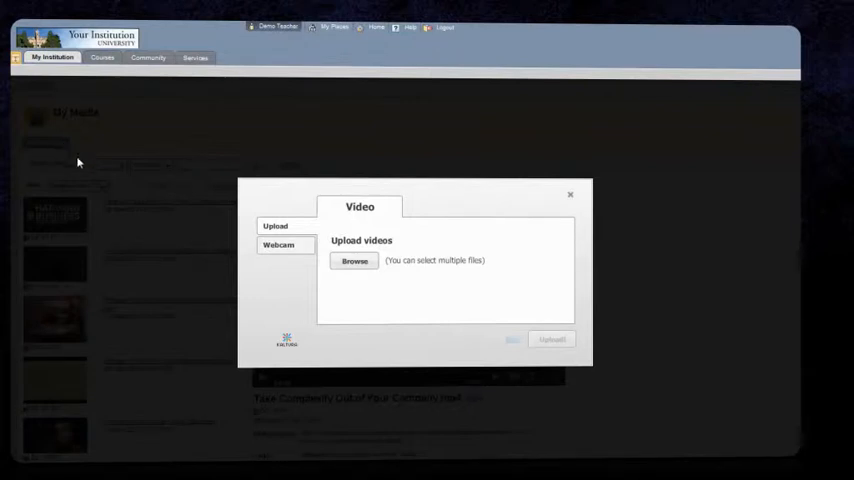
pyautogui.click(278, 245)
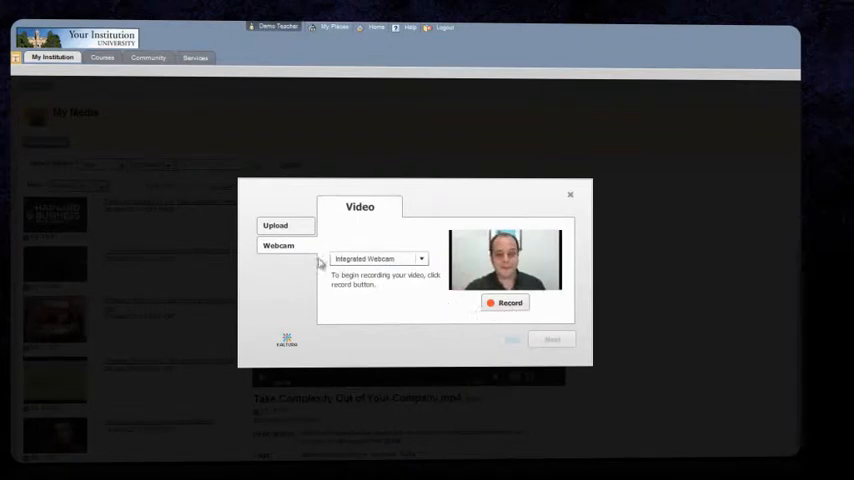
pyautogui.click(275, 225)
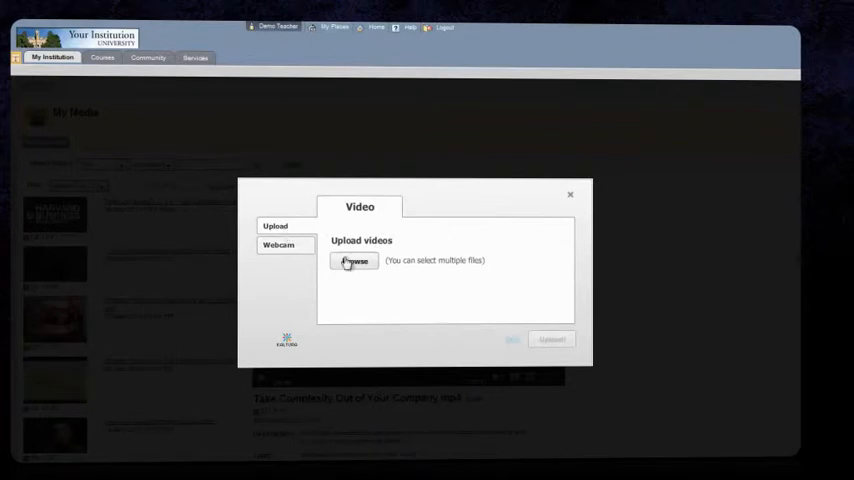
# - Upload The Secret Origins of Corporate Strategy.mp4 as 'Week 1', tagged strategy, business, corporate
pyautogui.click(353, 261)
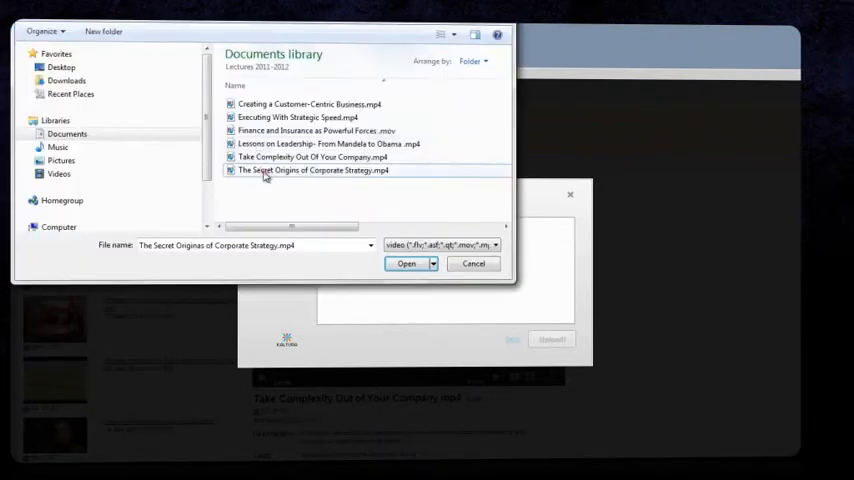
pyautogui.click(405, 263)
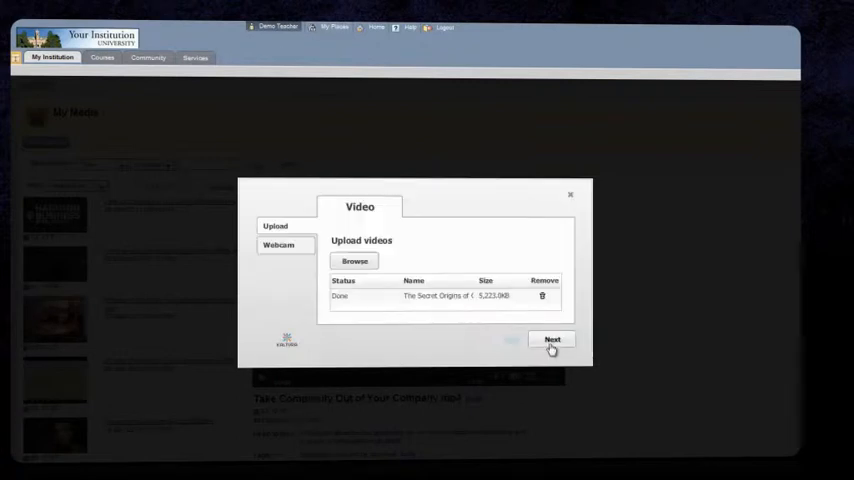
pyautogui.click(552, 340)
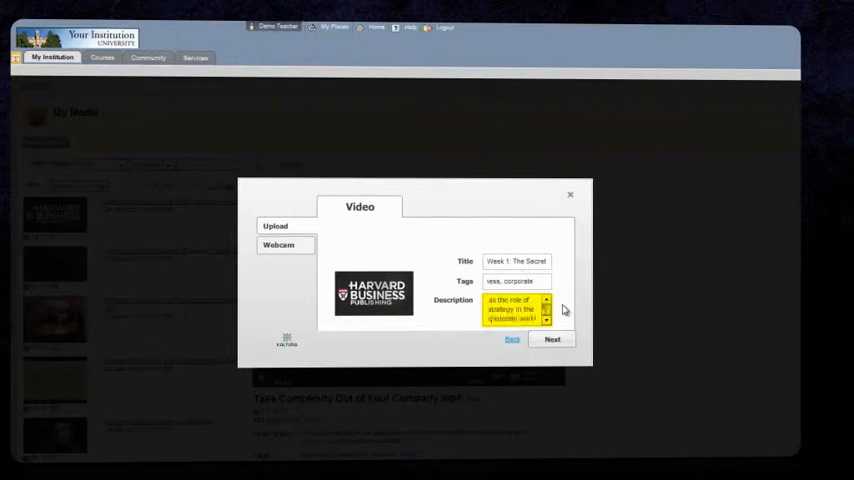
pyautogui.click(552, 339)
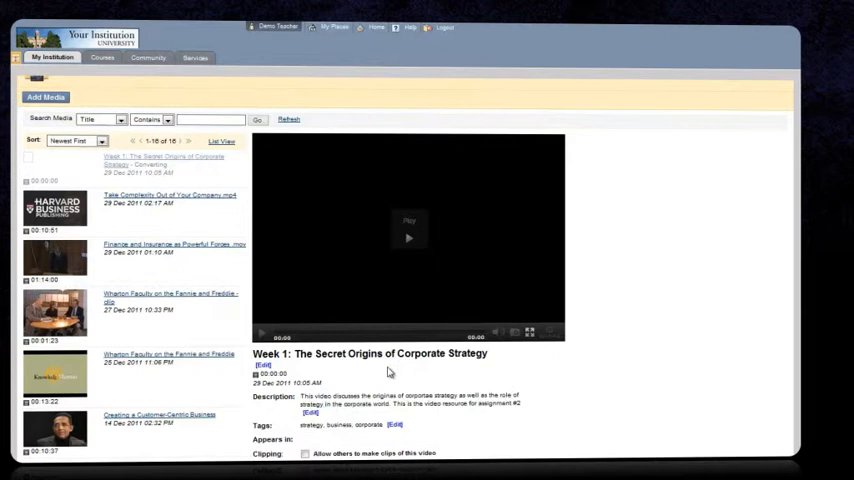
# - Pause the converted Week 1 video on its title frame and use it as thumbnail
pyautogui.click(409, 238)
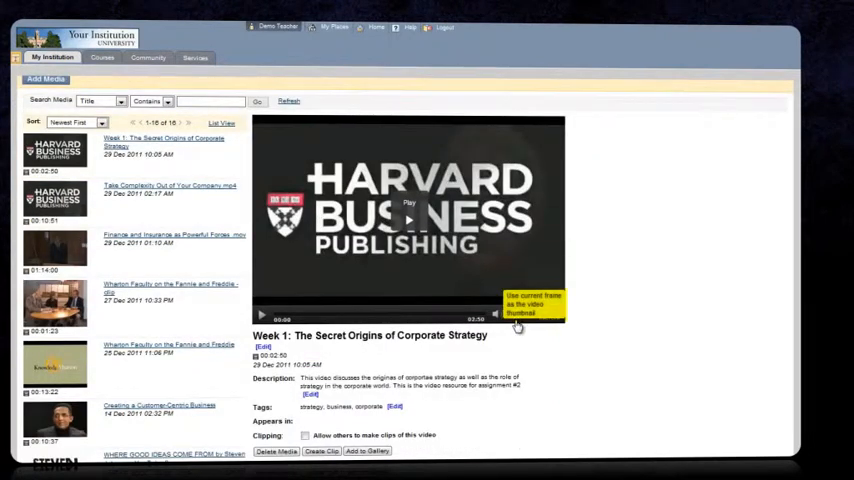
pyautogui.click(408, 217)
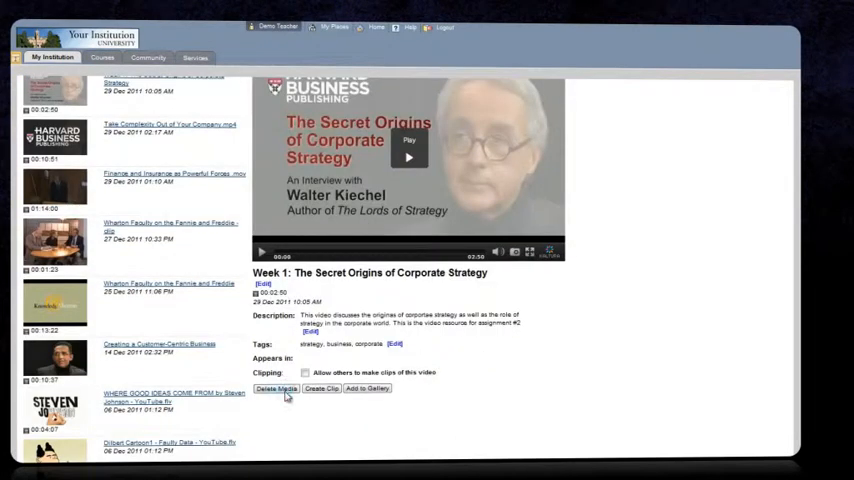
pyautogui.moveTo(329, 391)
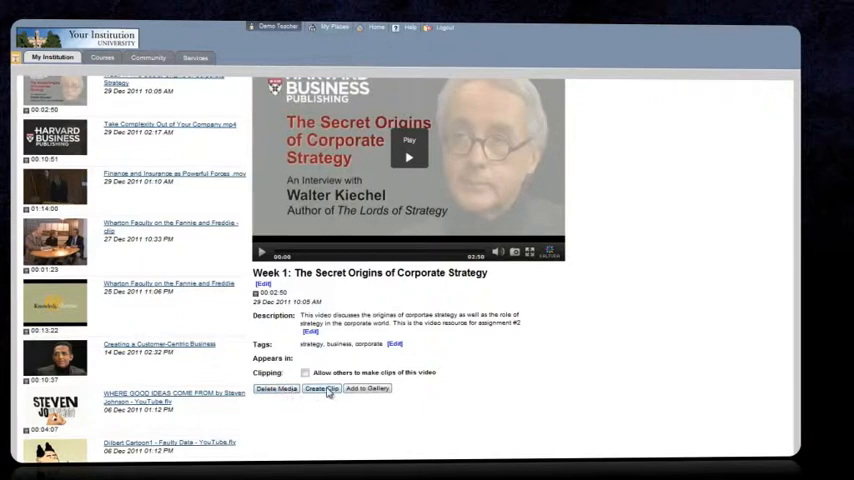
# - Create and save a 59-second highlight clip spanning about 0:29 to 1:28
pyautogui.click(321, 388)
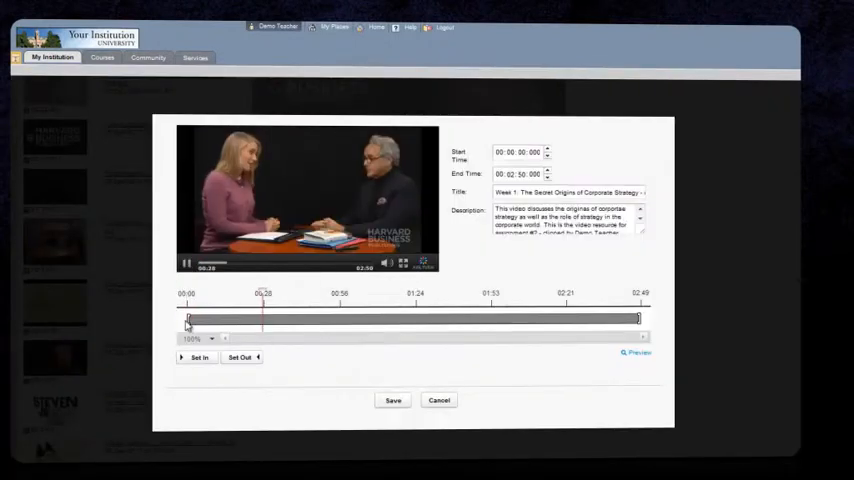
pyautogui.moveTo(186, 318); pyautogui.dragTo(267, 318)
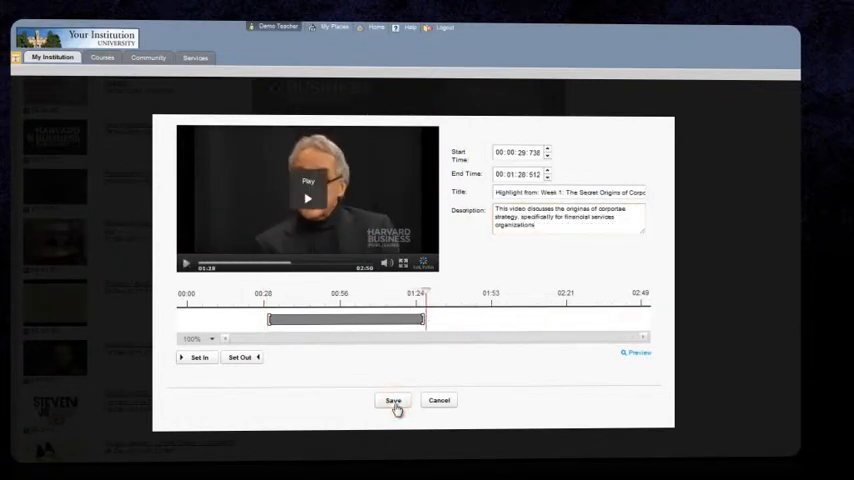
pyautogui.click(392, 401)
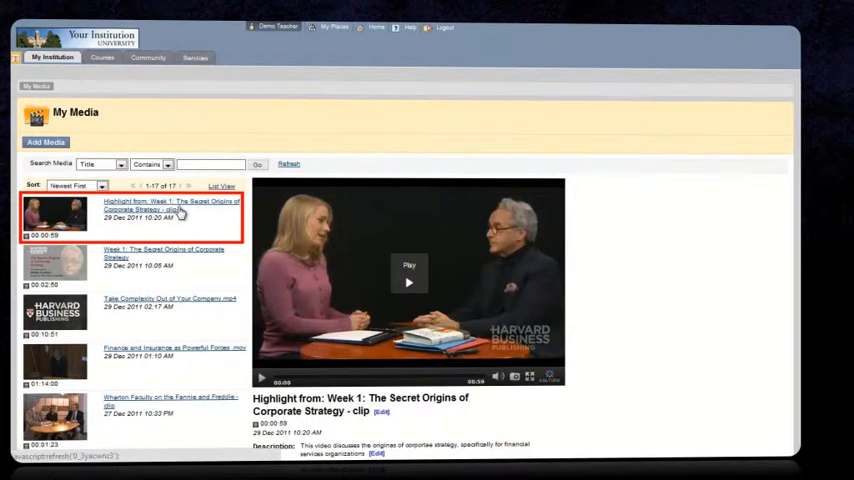
# - Allow others to make clips of the highlight and add it to Business Fundamentals (BUS101)
pyautogui.scroll(-3)
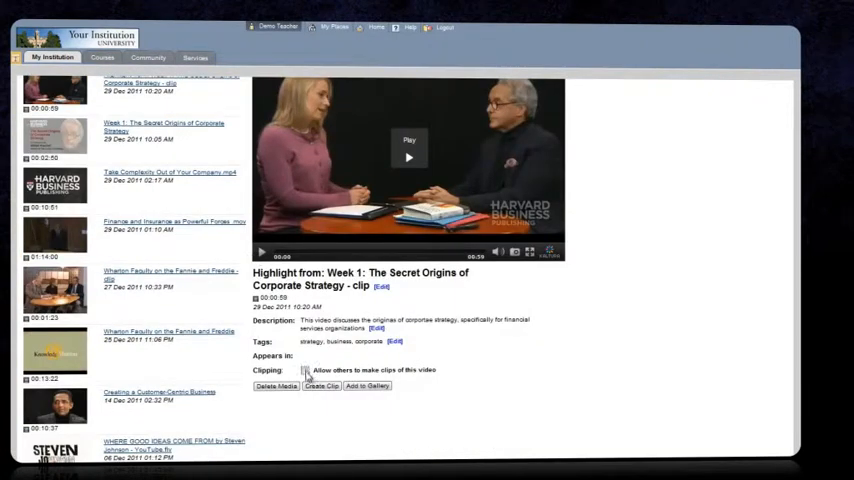
pyautogui.click(304, 370)
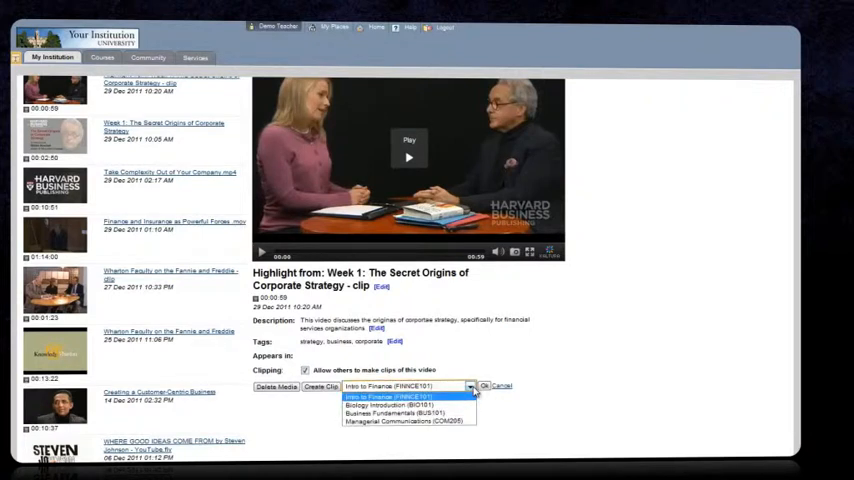
pyautogui.moveTo(405, 405)
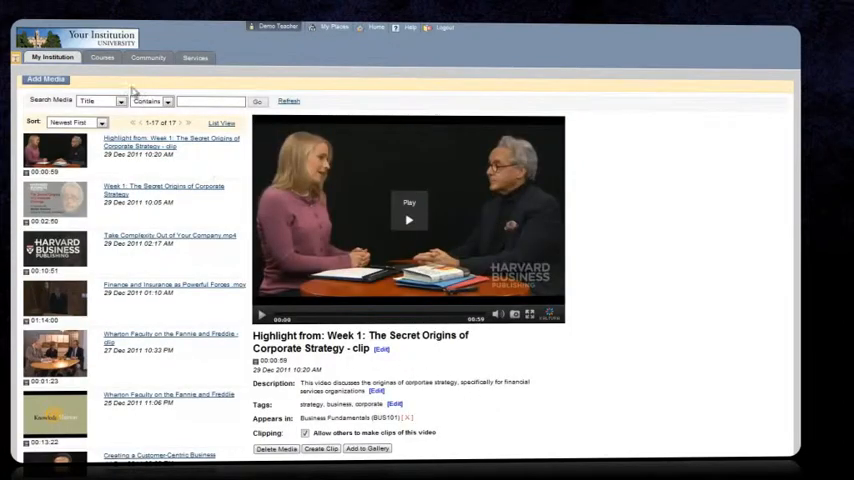
pyautogui.click(102, 57)
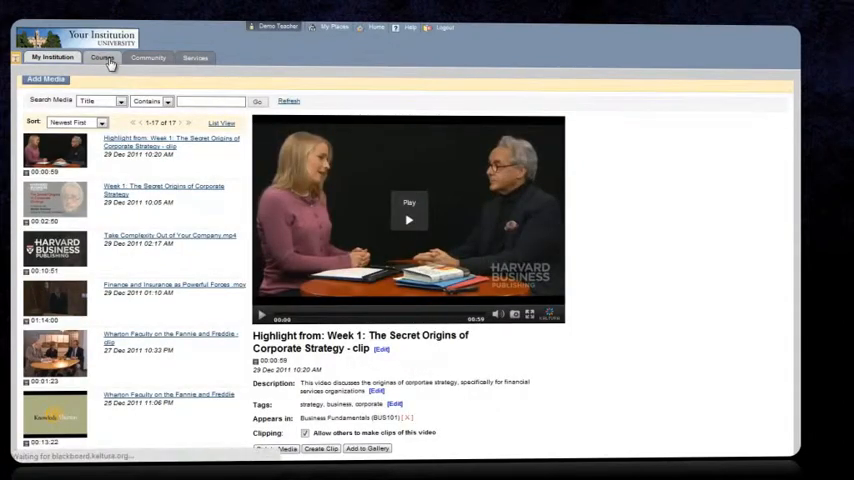
# - Open the Course Gallery of the Business Fundamentals course
pyautogui.click(101, 57)
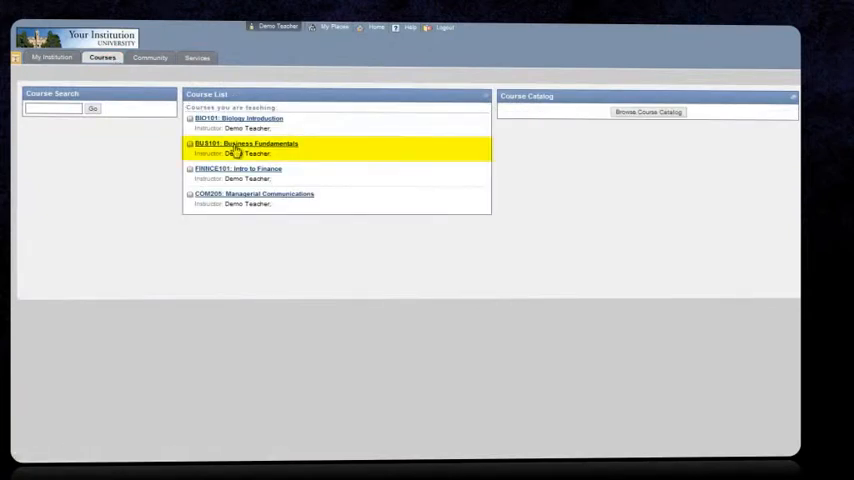
pyautogui.click(246, 143)
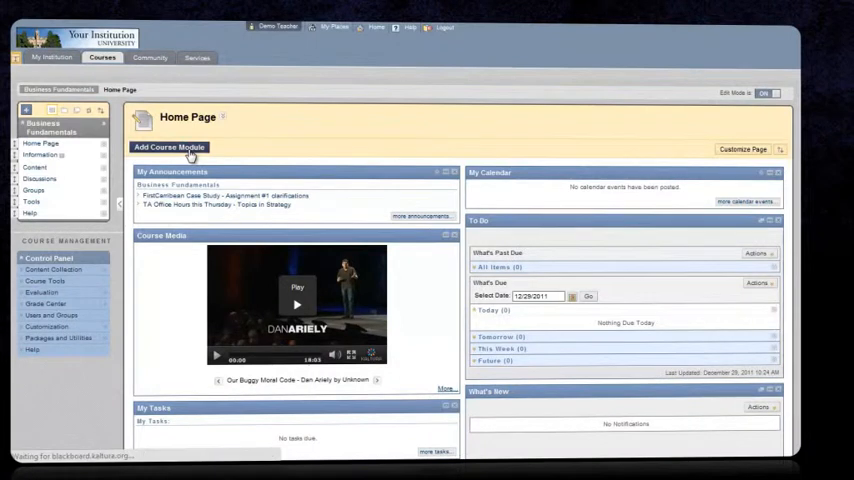
pyautogui.click(169, 147)
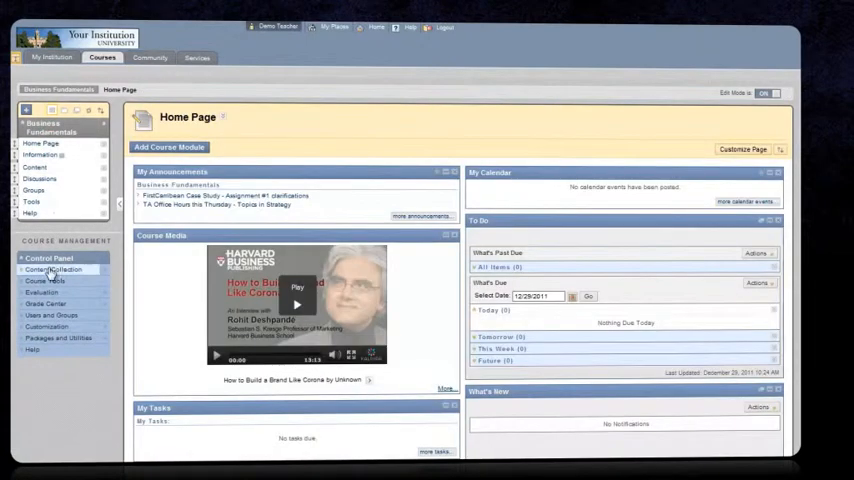
pyautogui.click(54, 270)
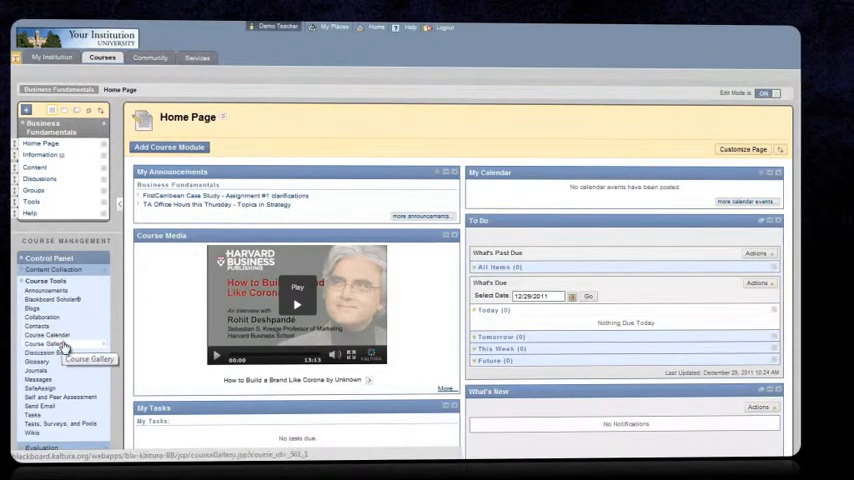
pyautogui.click(45, 343)
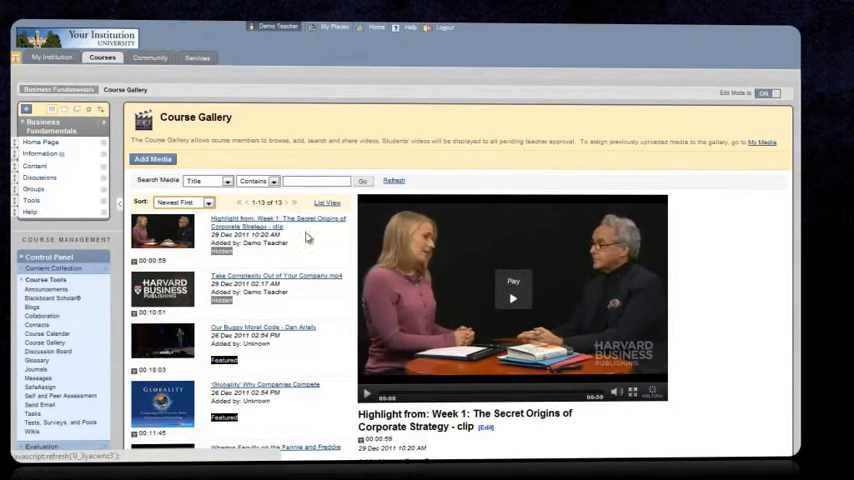
# - Make the highlight clip public, featured on the course homepage, with embed code displayed
pyautogui.scroll(-3)
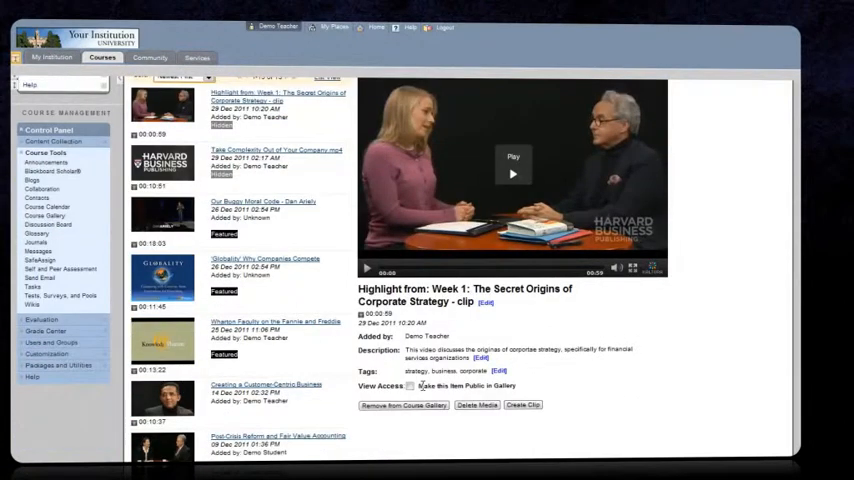
pyautogui.click(410, 386)
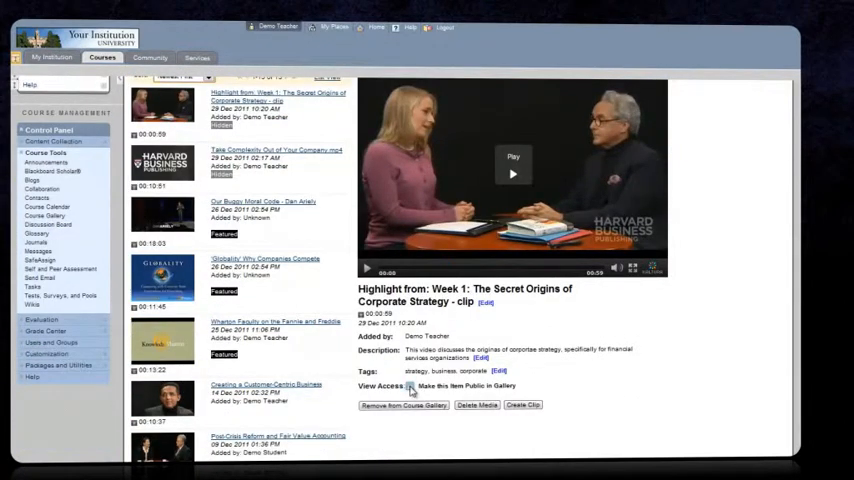
pyautogui.click(410, 386)
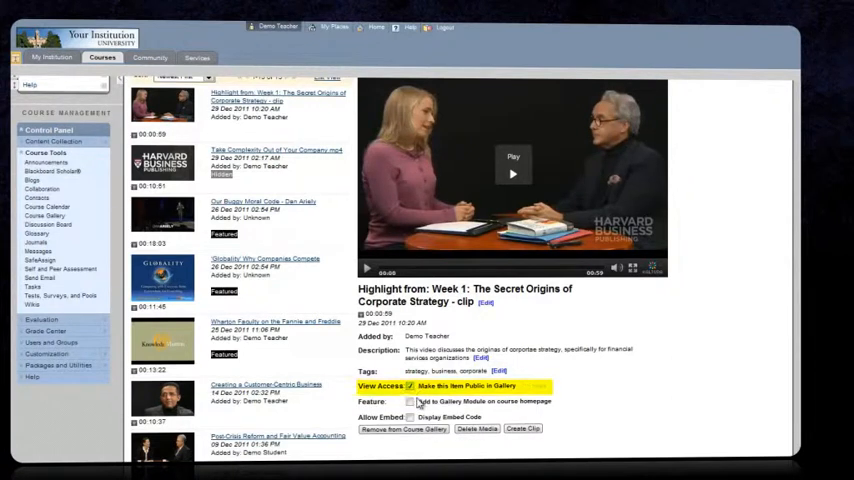
pyautogui.click(410, 401)
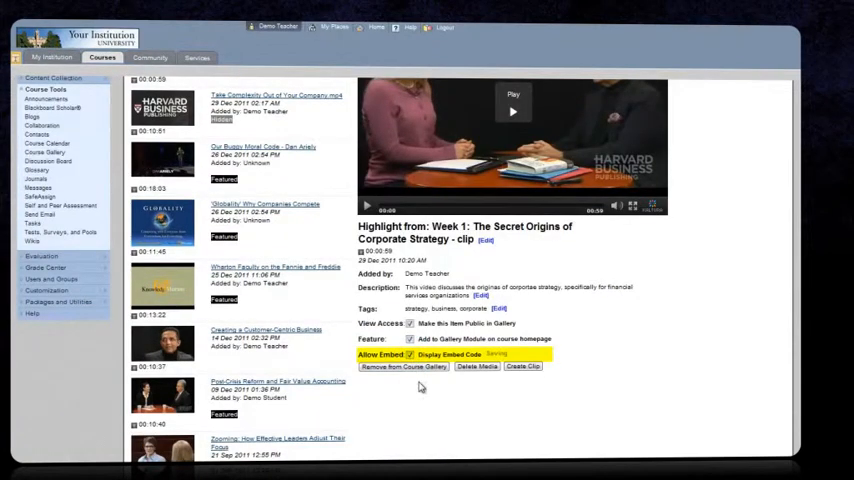
pyautogui.click(410, 355)
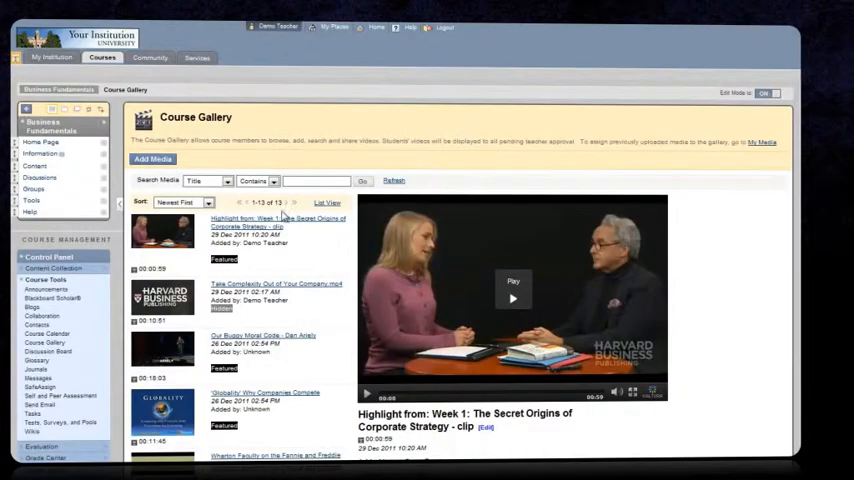
pyautogui.moveTo(35, 166)
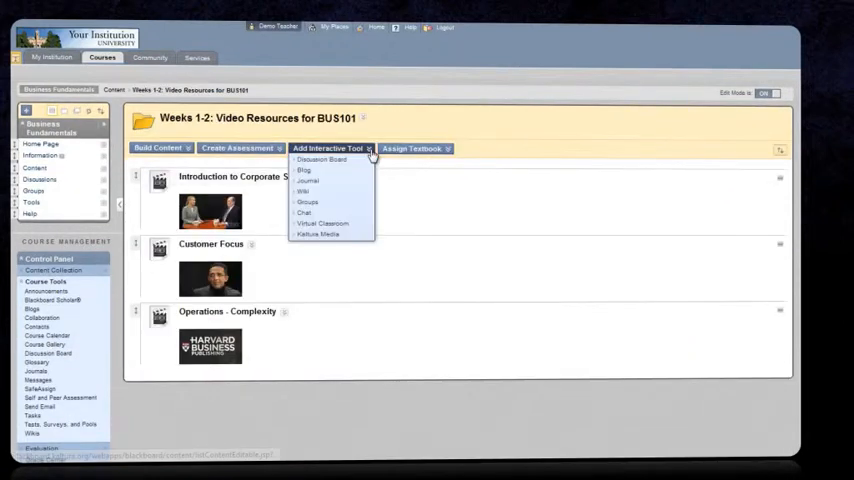
pyautogui.moveTo(330, 234)
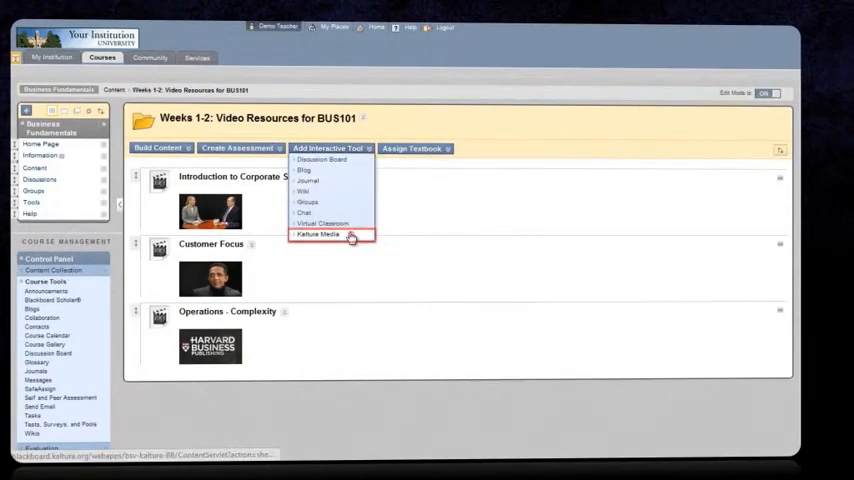
# - Start a Kaltura Media item in Weeks 1-2 named 'The Origins of Corporate Strategy'
pyautogui.click(318, 234)
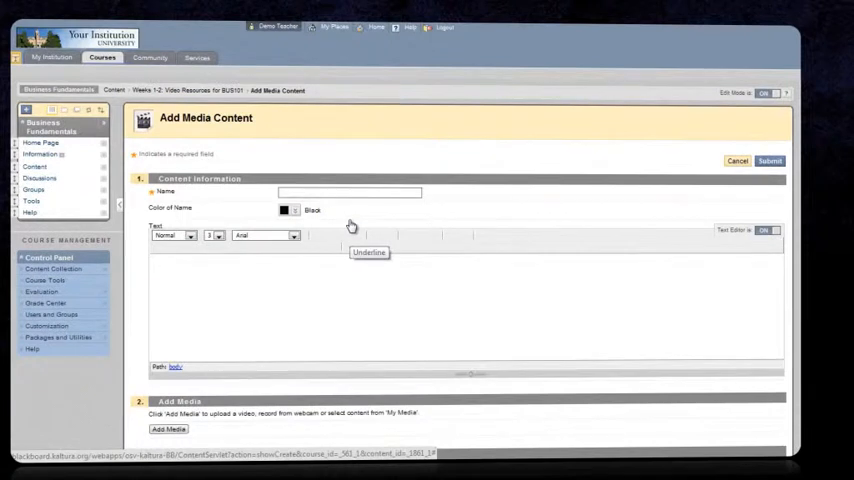
pyautogui.write('The Origins of Corporate Strategy')
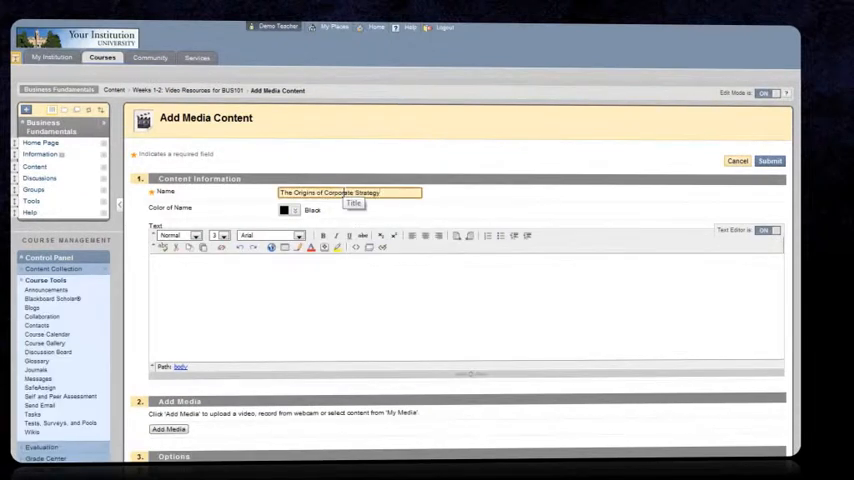
pyautogui.click(168, 429)
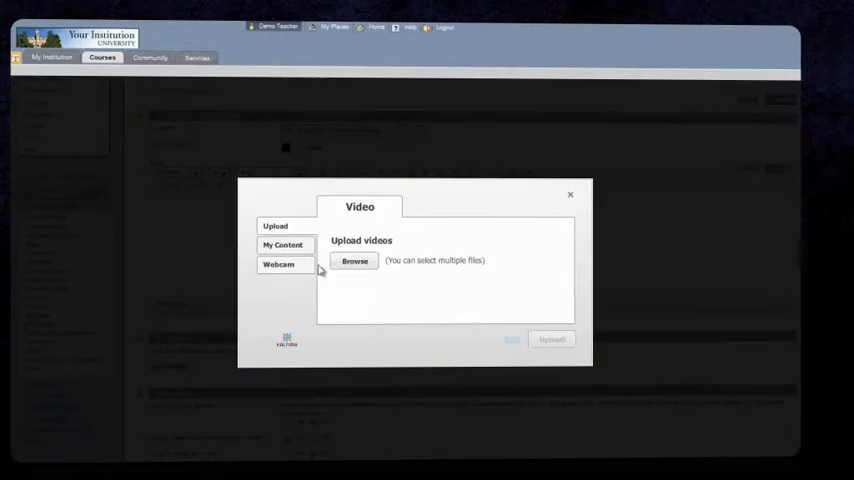
# - Attach The Secret Origins of Corporate Strategy.mp4 with an assignment #2 note and gallery sharing
pyautogui.click(354, 261)
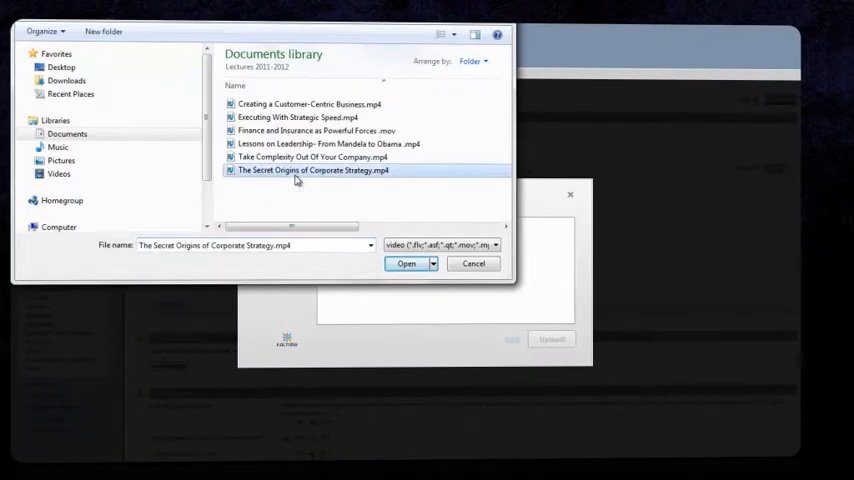
pyautogui.click(406, 263)
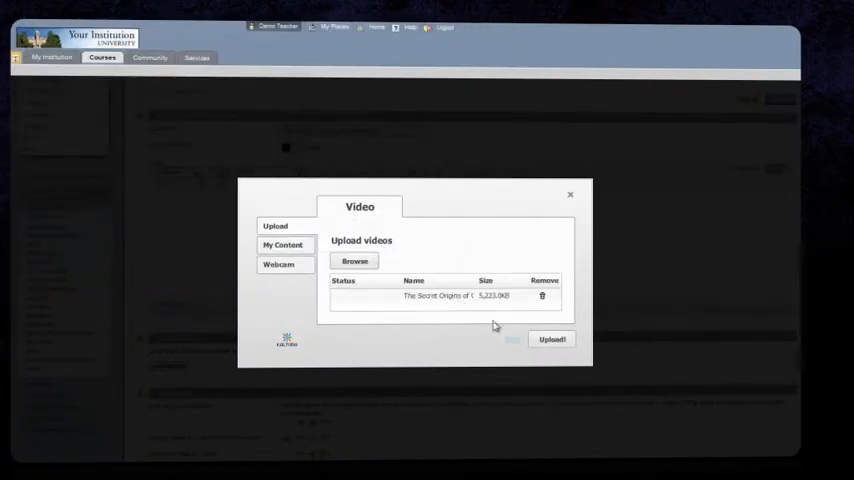
pyautogui.click(552, 339)
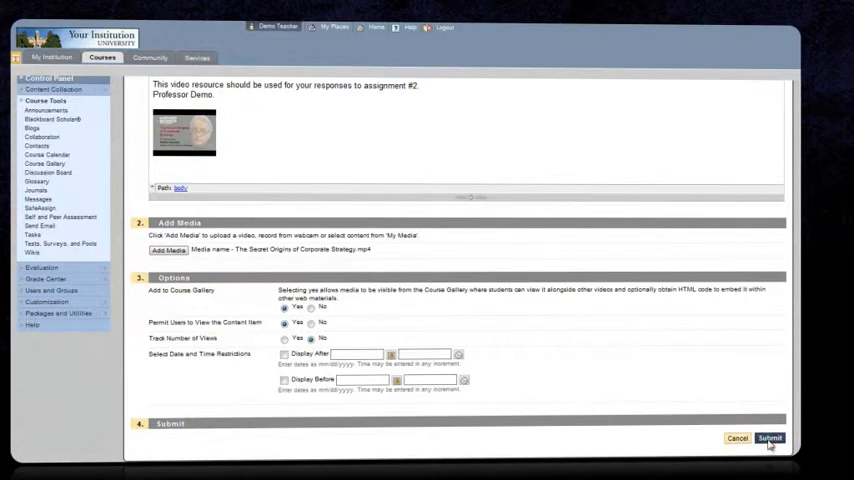
# - Submit The Origins of Corporate Strategy item, then log out of the teacher account
pyautogui.click(769, 438)
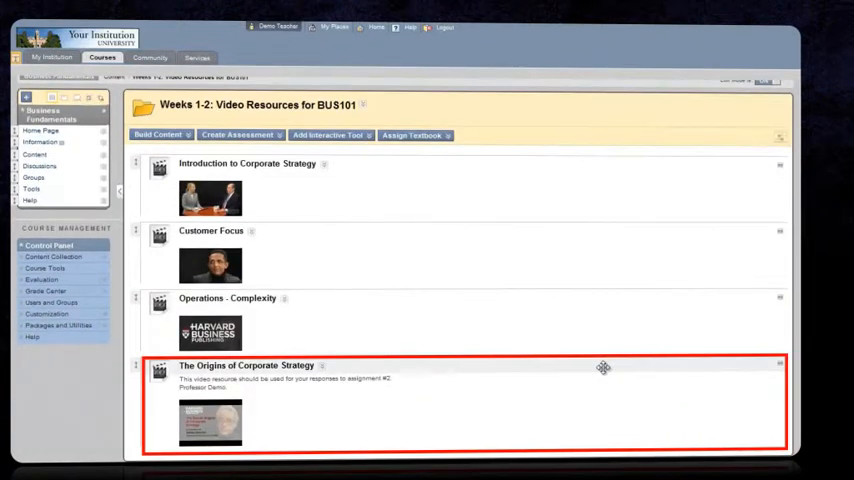
pyautogui.click(53, 256)
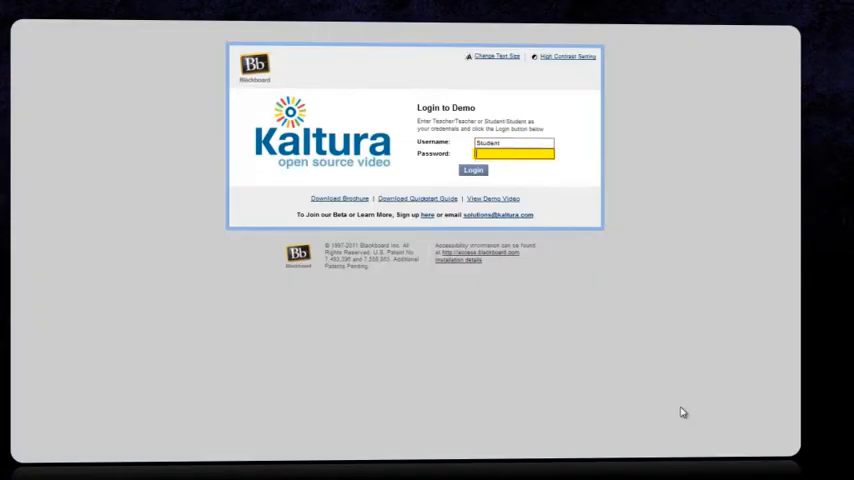
# - Sign in as the student, browse the BUS101 Business Fundamentals gallery, then return to My Institution
pyautogui.click(473, 169)
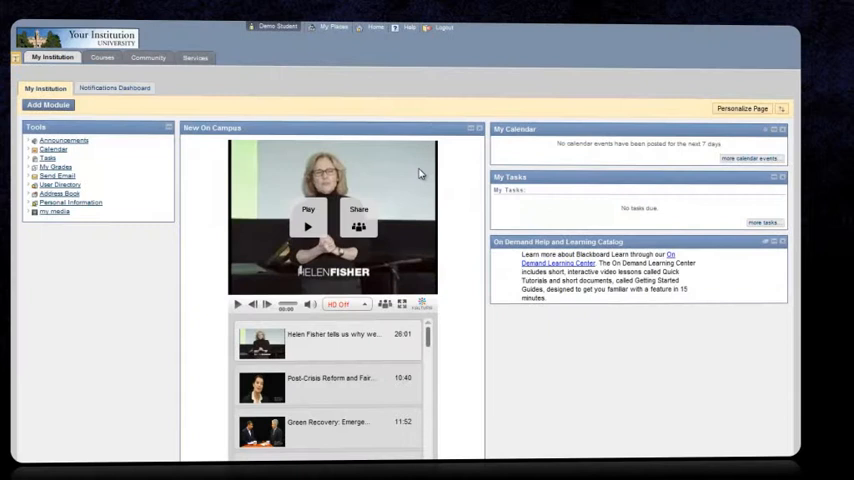
pyautogui.click(102, 57)
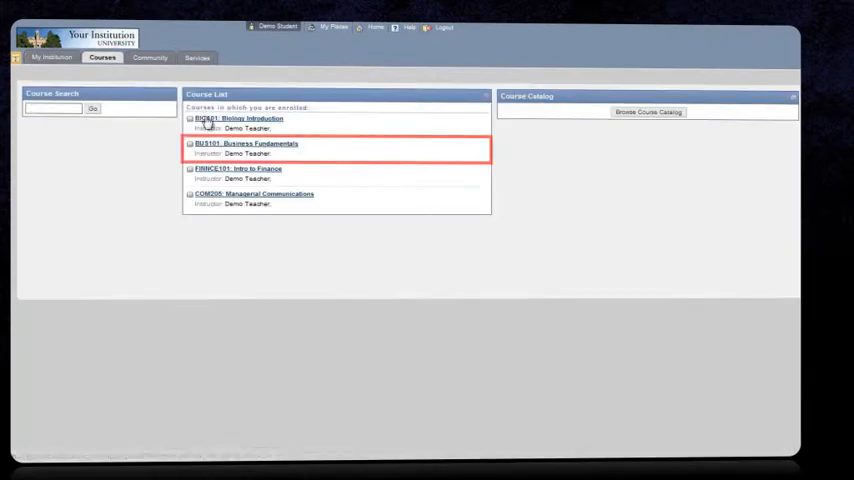
pyautogui.click(247, 143)
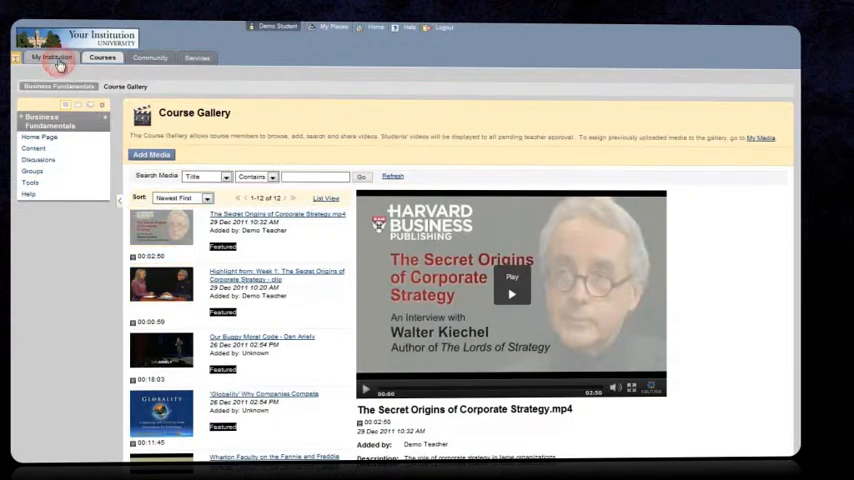
pyautogui.click(51, 57)
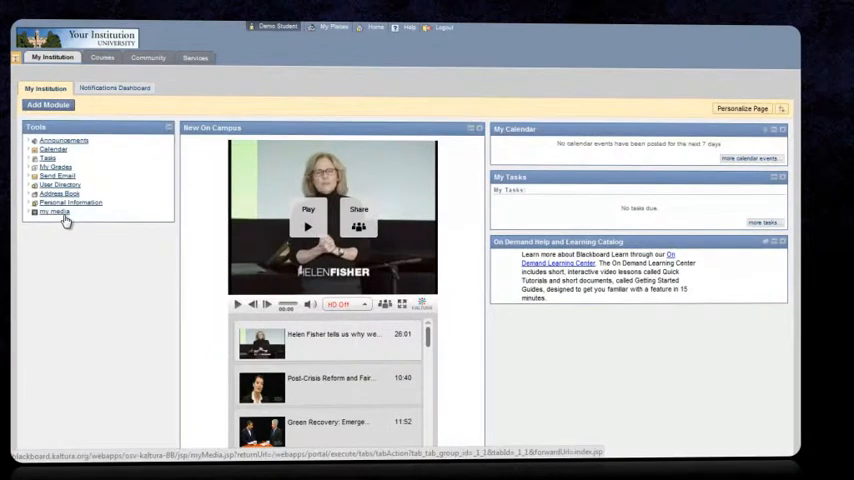
# - Record a webcam video in My Media and save it as 'Assignment 2: My Opinion (John R.)' with tags and description
pyautogui.click(55, 211)
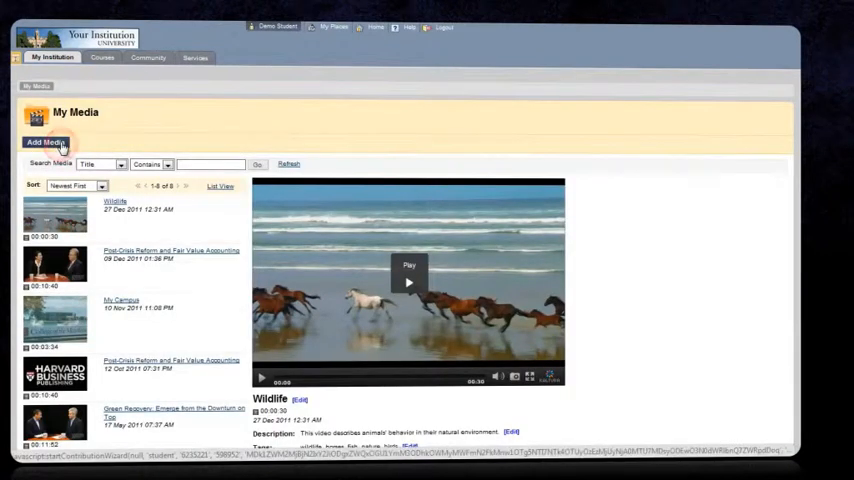
pyautogui.click(45, 142)
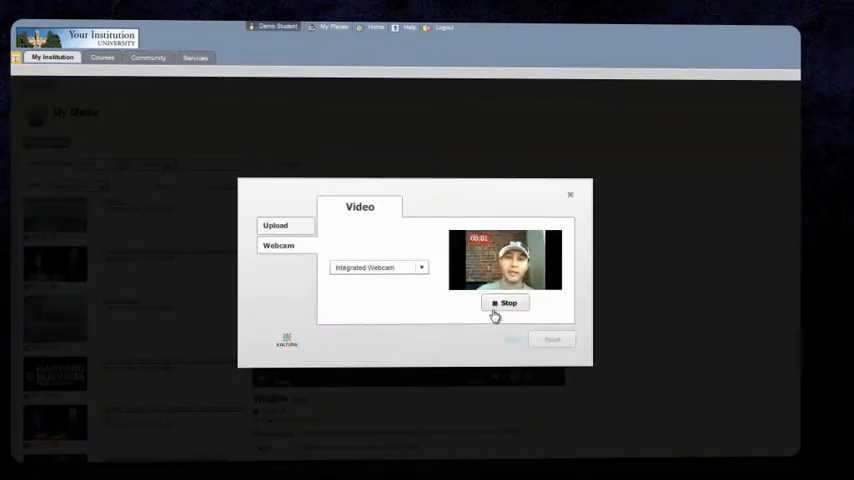
pyautogui.click(505, 303)
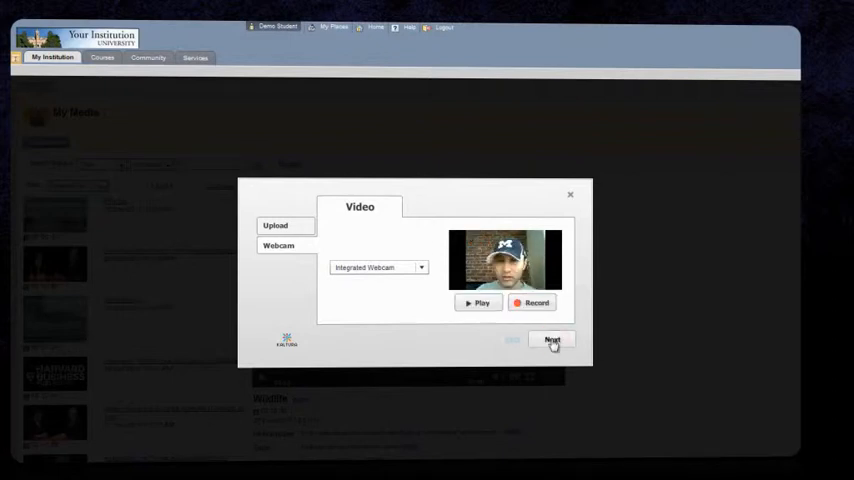
pyautogui.click(552, 340)
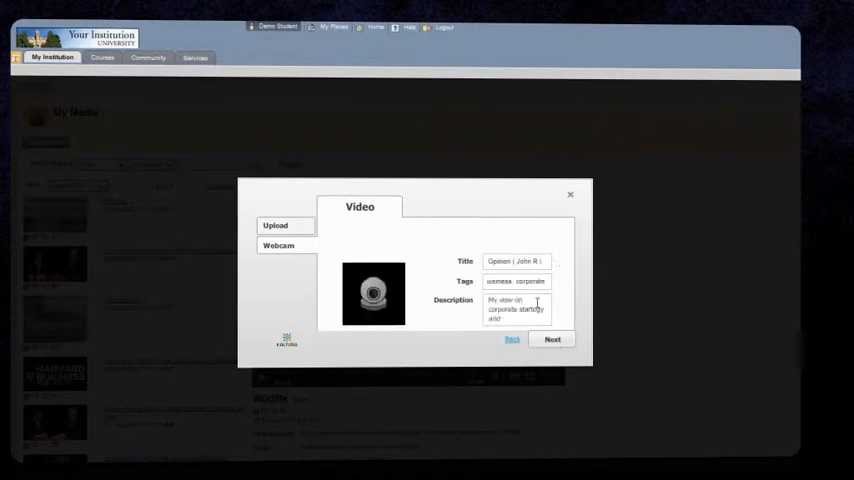
pyautogui.click(552, 339)
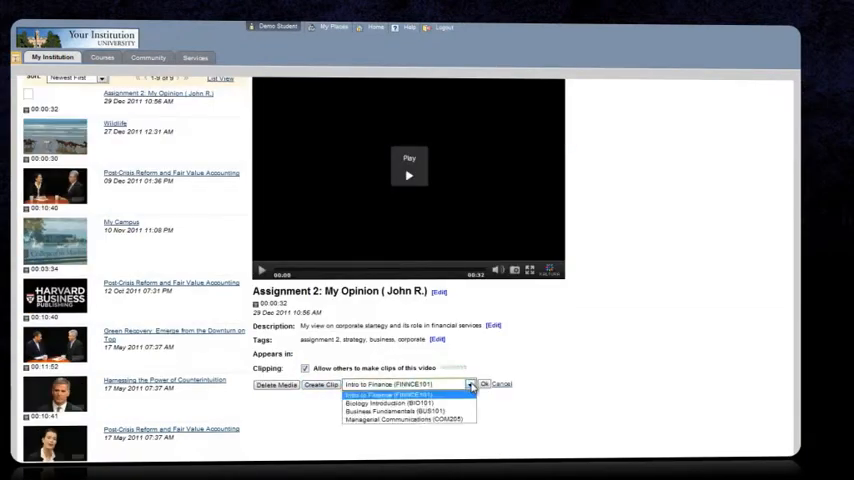
# - Publish the Assignment 2 video to Business Fundamentals (BUS101)
pyautogui.click(400, 411)
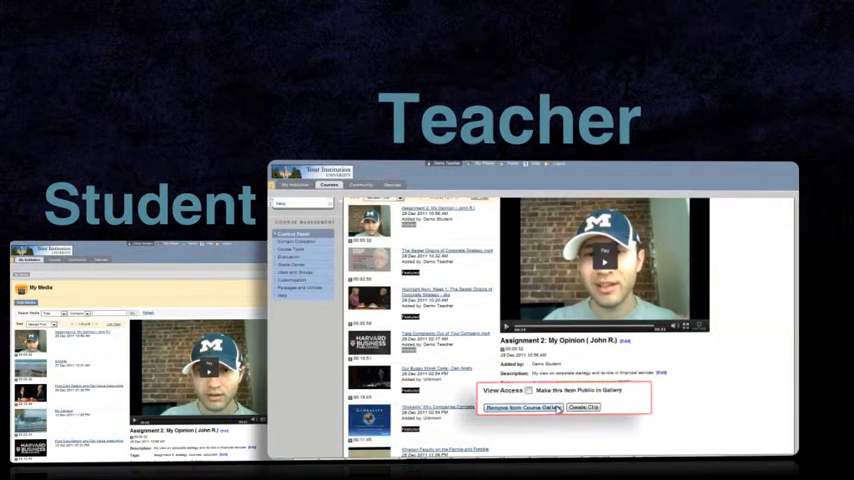
pyautogui.click(521, 388)
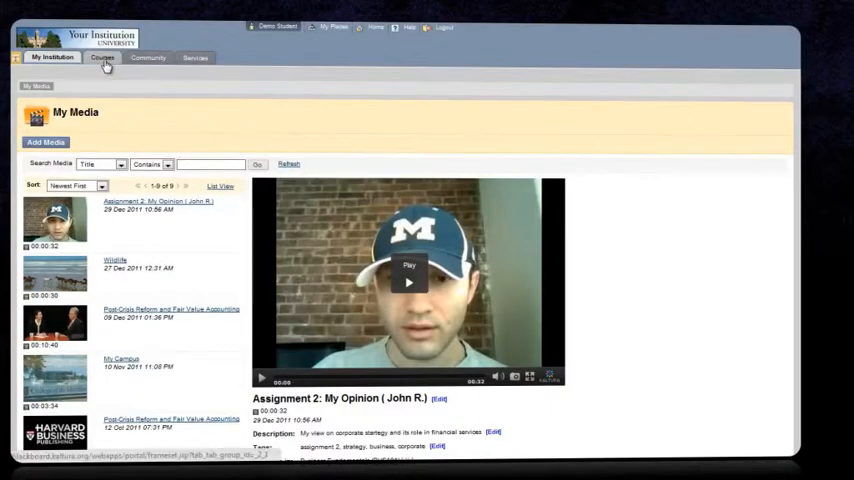
# - Open the assignment submission from Courses and play the embedded Knowledge@Wharton video
pyautogui.click(102, 57)
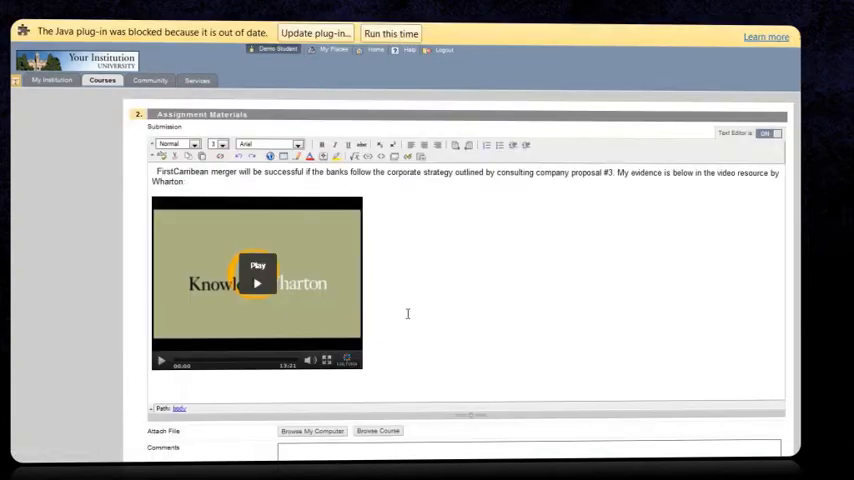
pyautogui.click(257, 283)
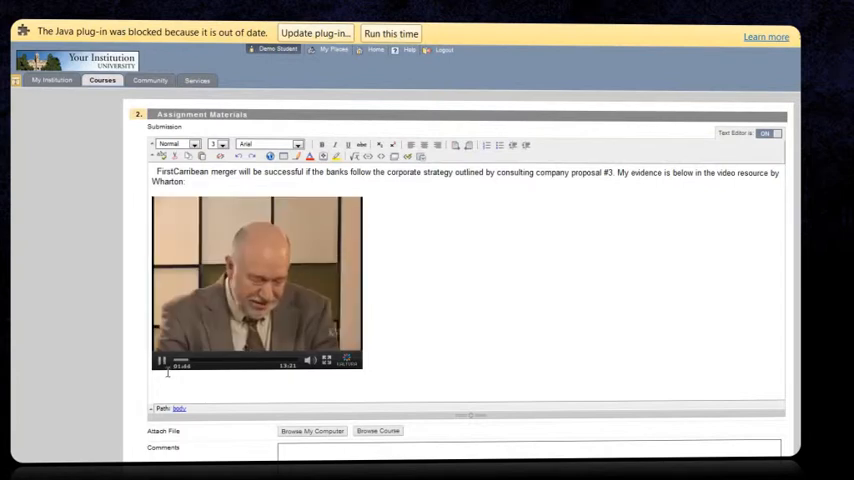